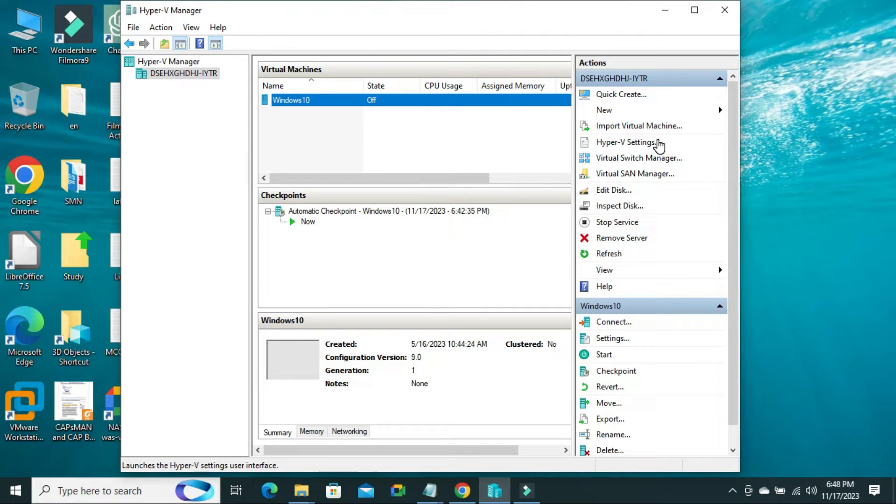
mouse_move(641, 116)
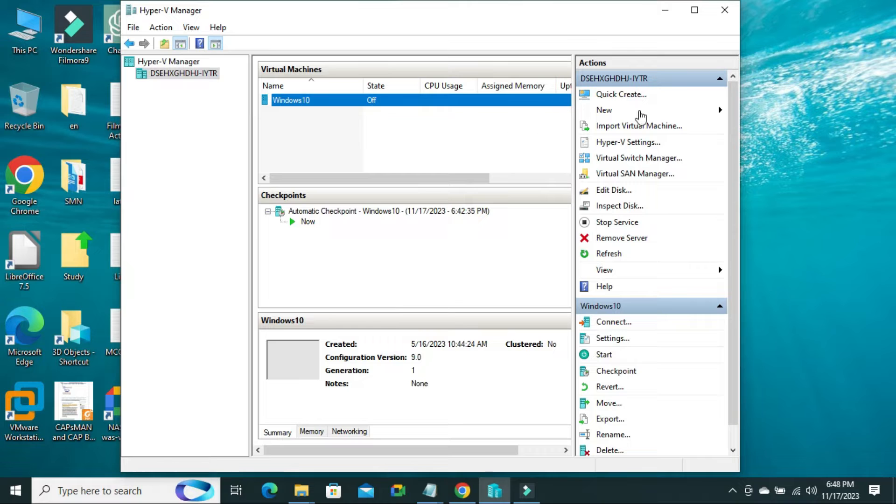
mouse_move(618, 162)
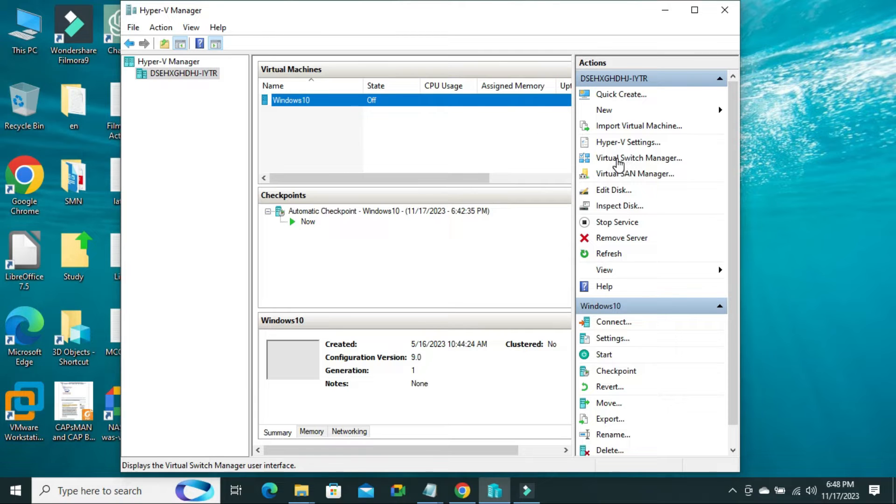
mouse_move(648, 164)
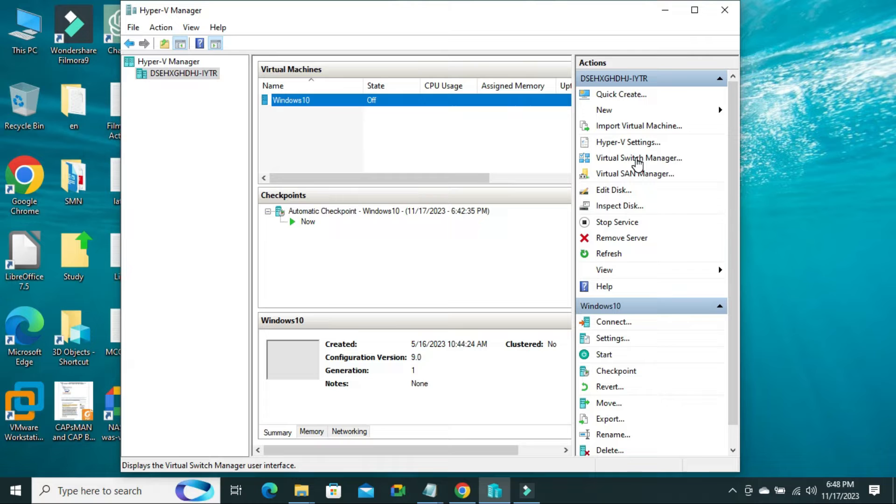
Review the Internal and Private switch type descriptions, then choose External for the new switch.
left_click(639, 157)
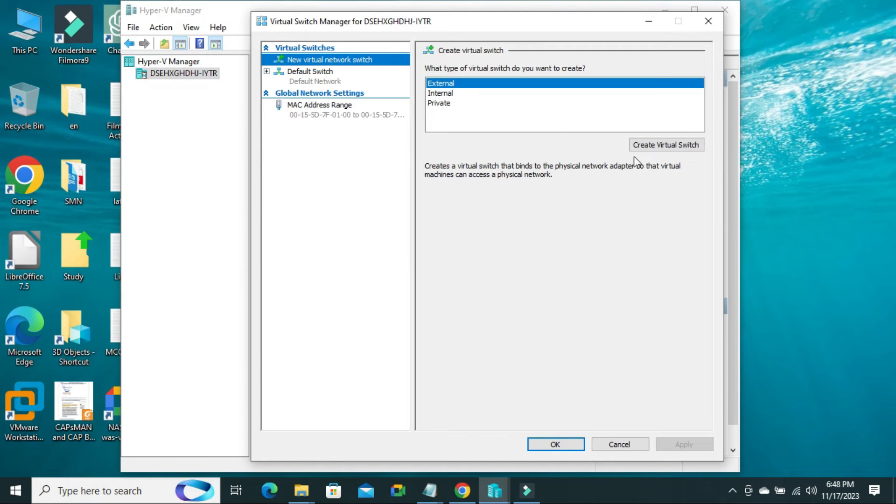
mouse_move(405, 166)
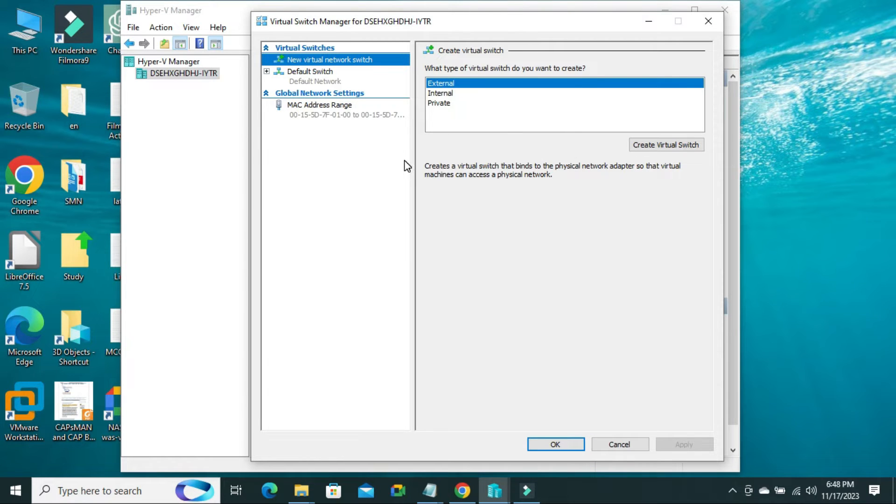
mouse_move(455, 108)
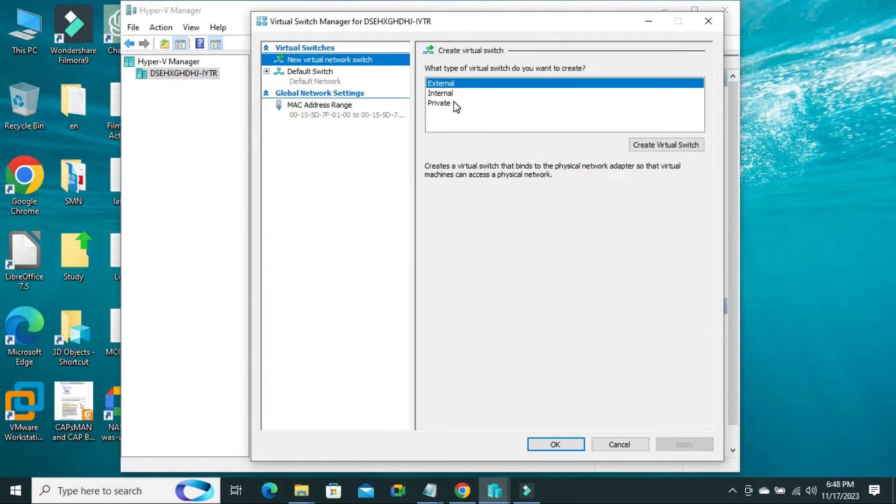
mouse_move(462, 89)
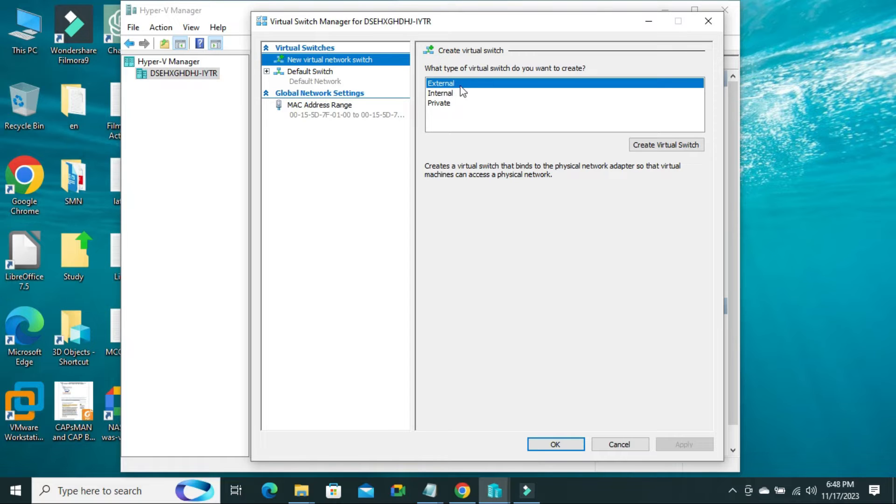
left_click(454, 92)
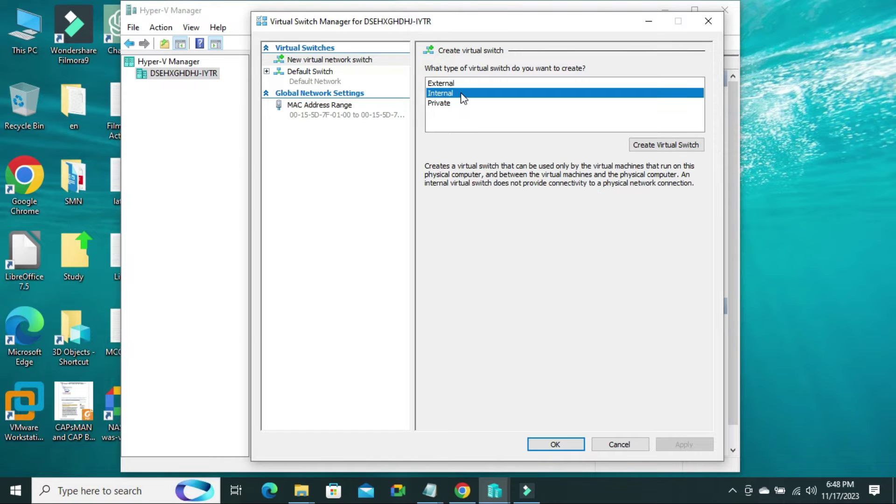
left_click(438, 103)
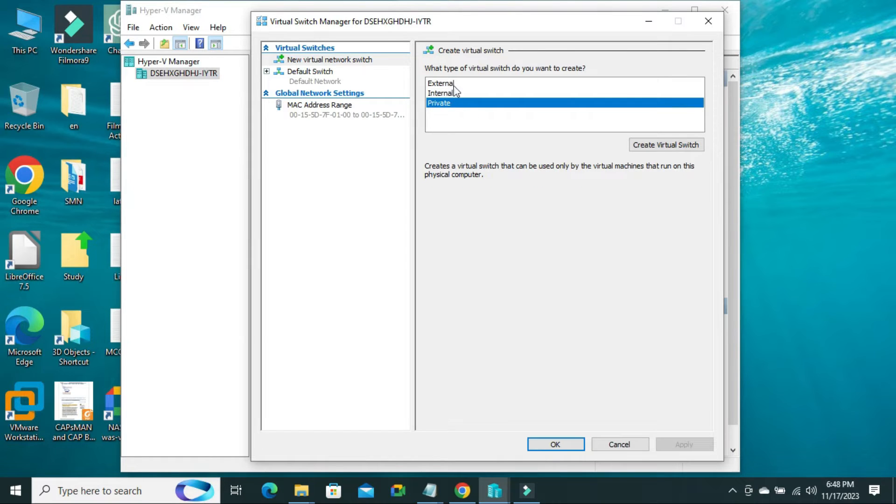
left_click(441, 83)
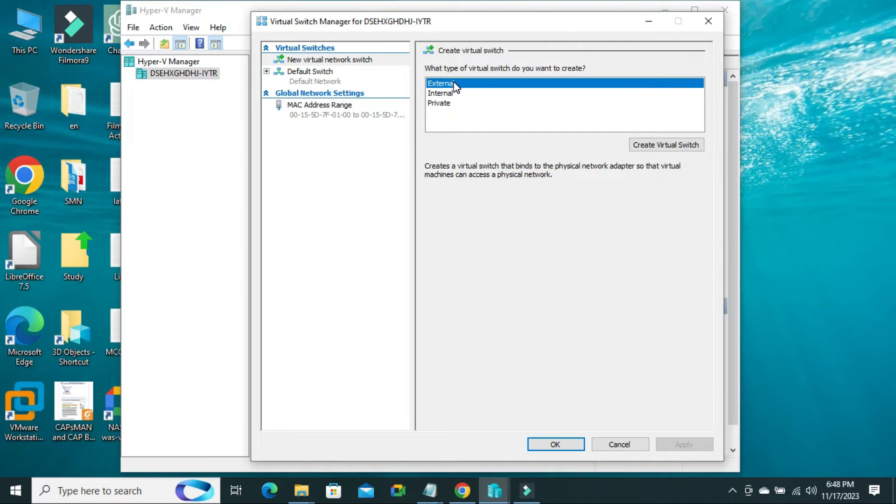
mouse_move(676, 128)
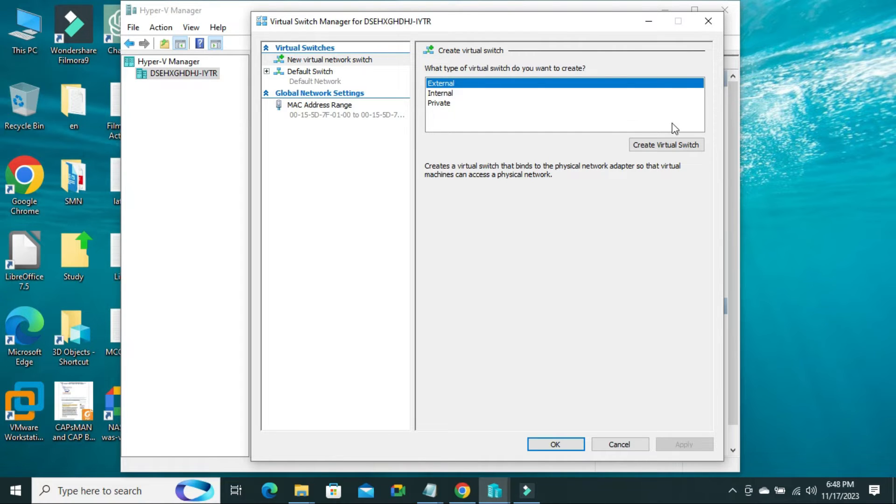
mouse_move(674, 148)
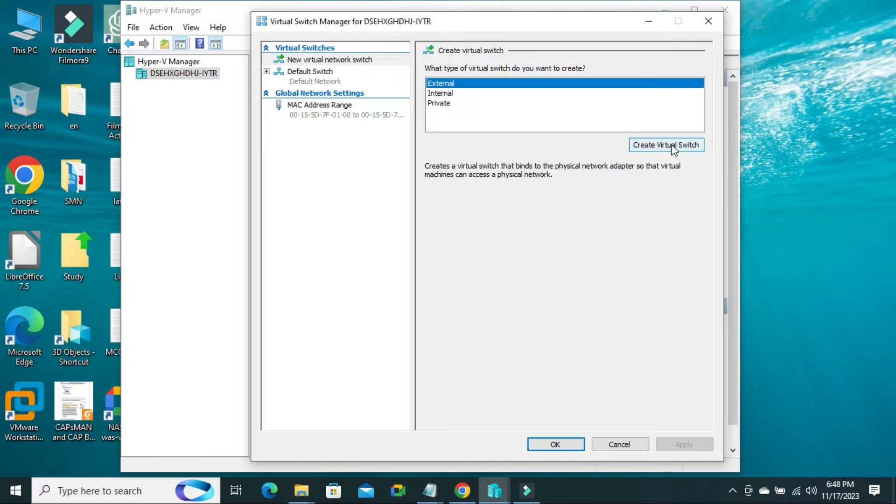
Create an external switch named 'Ex Virtual Switch' on the Realtek PCIe GbE Family Controller.
left_click(666, 145)
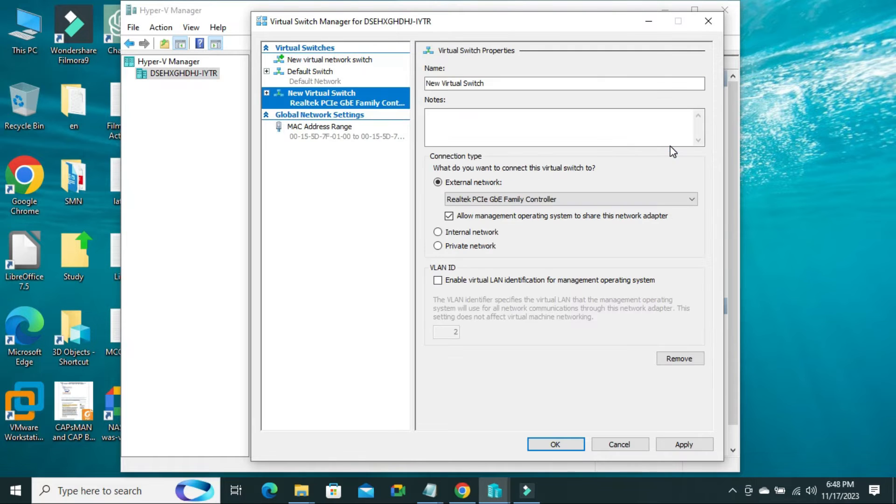
double_click(433, 83)
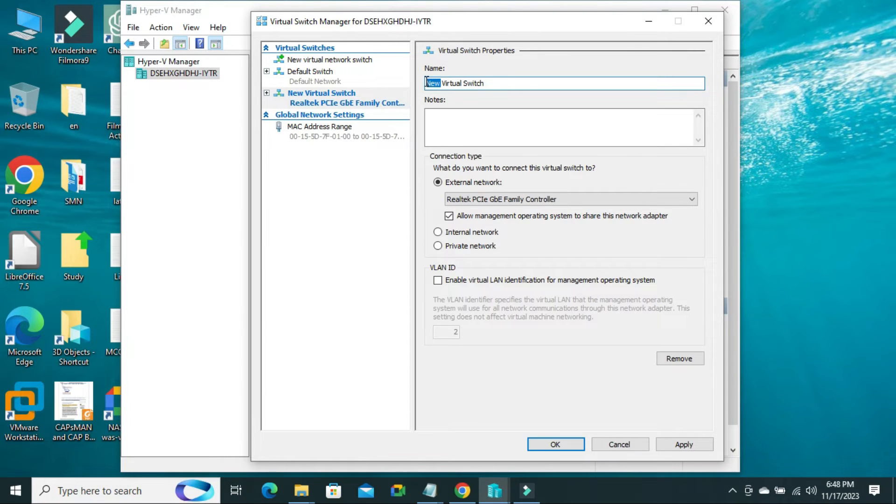
type("Ex")
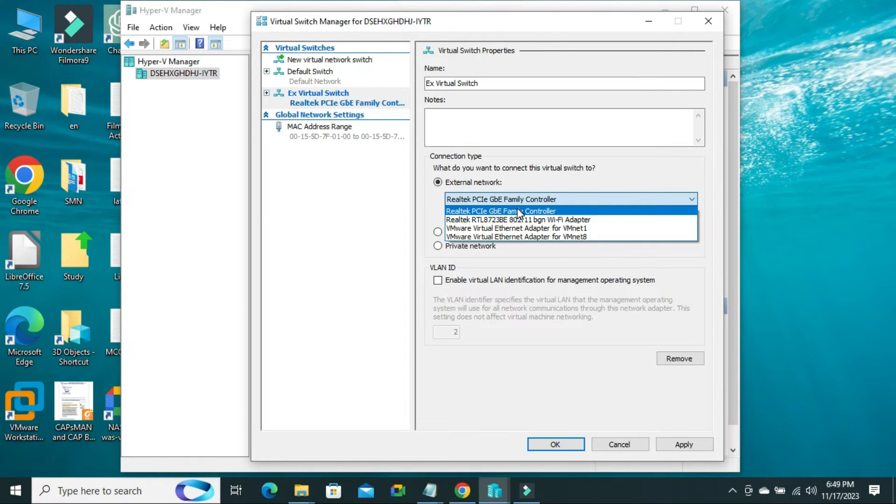
left_click(500, 211)
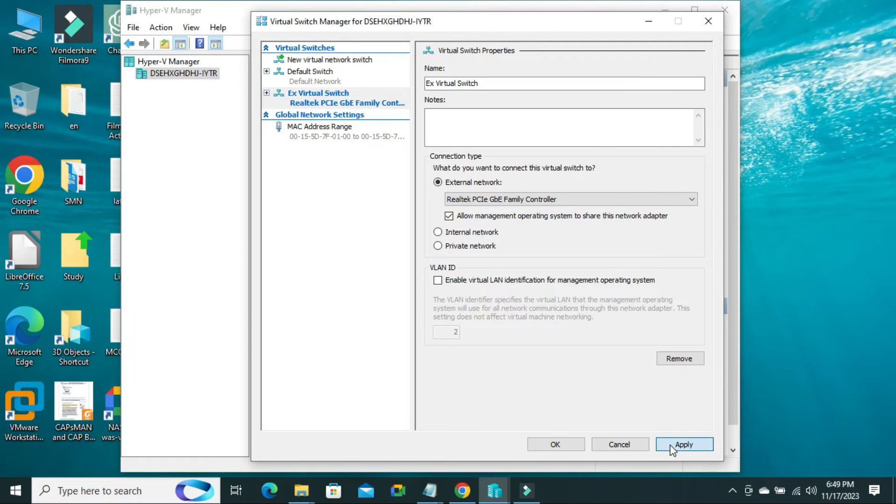
Apply and save Ex Virtual Switch, accepting the network disruption warning.
left_click(684, 444)
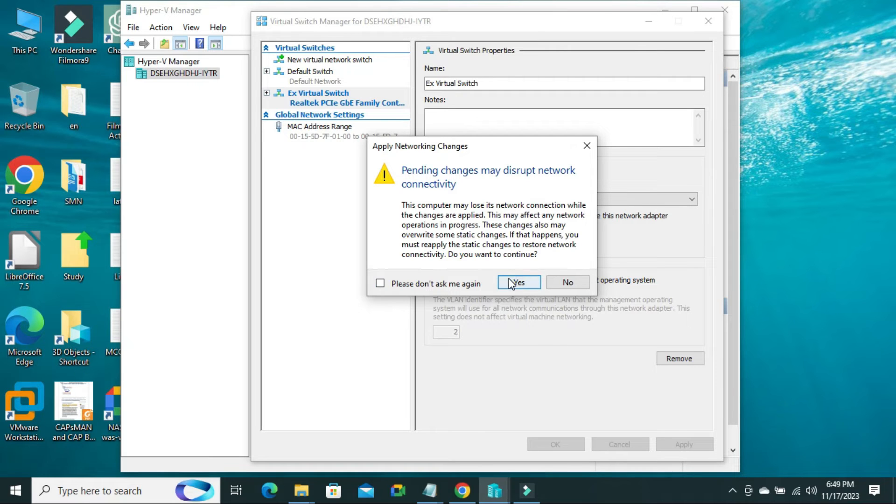
left_click(519, 282)
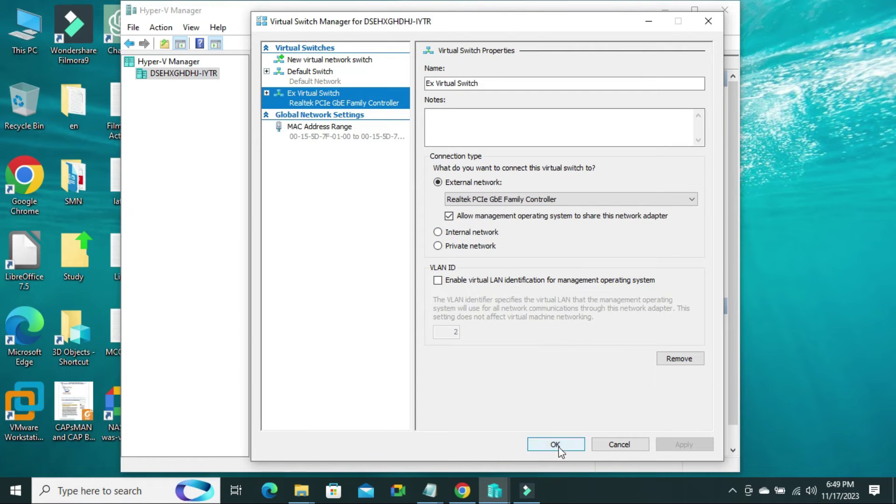
left_click(555, 444)
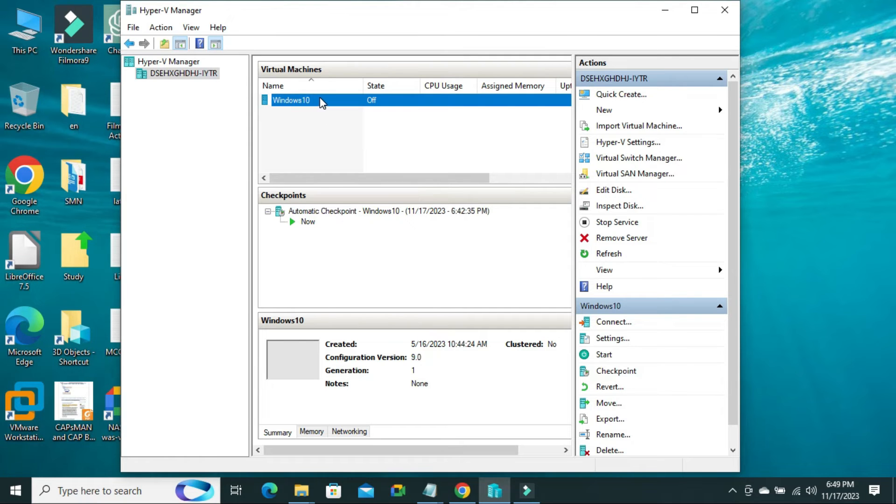
Open the settings of the Windows10 virtual machine from its context menu.
right_click(310, 100)
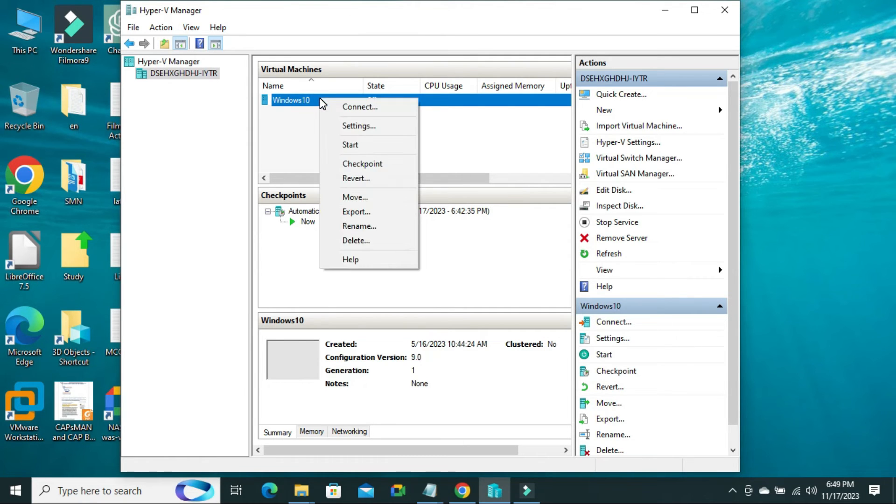
mouse_move(364, 126)
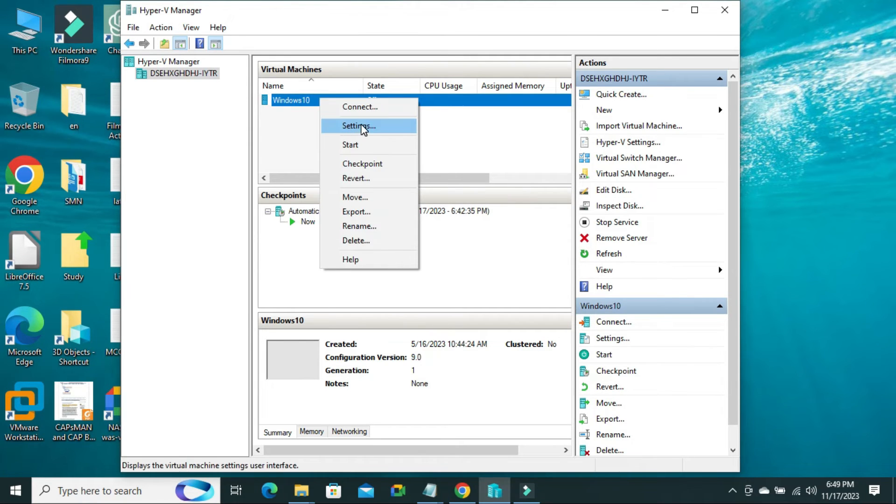
left_click(359, 126)
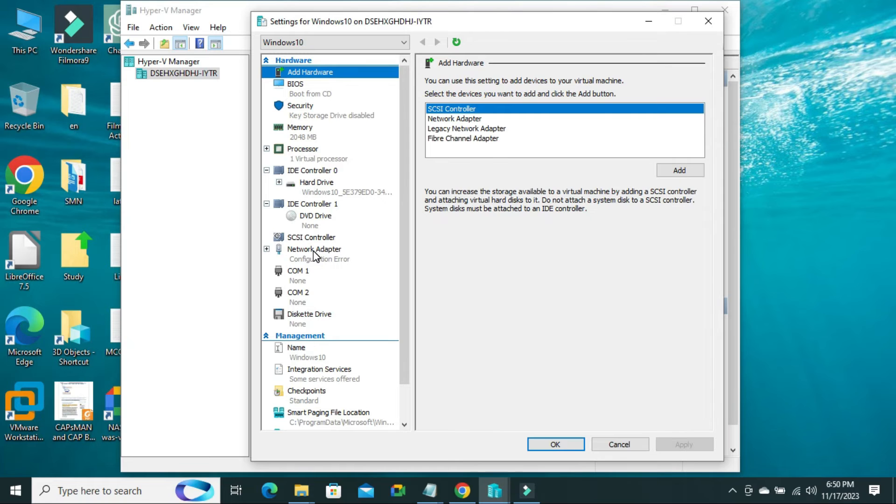
Set the Network Adapter's virtual switch to Ex Virtual Switch, apply and confirm.
left_click(314, 249)
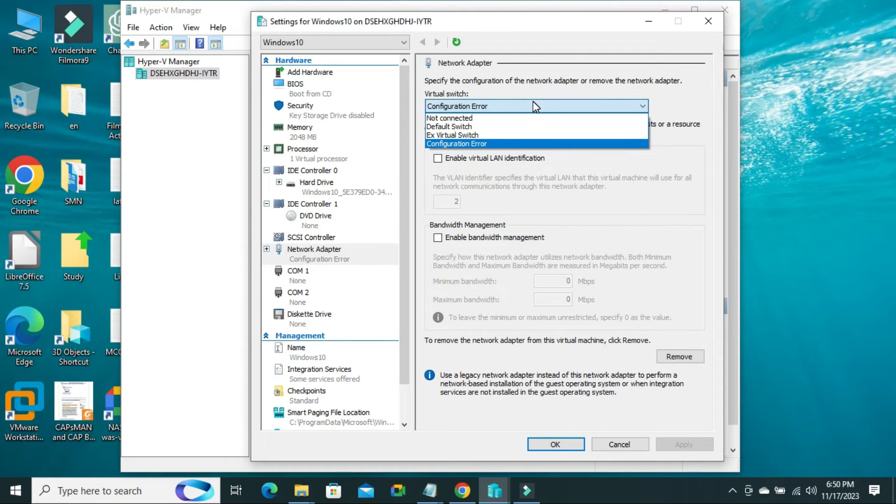
mouse_move(485, 132)
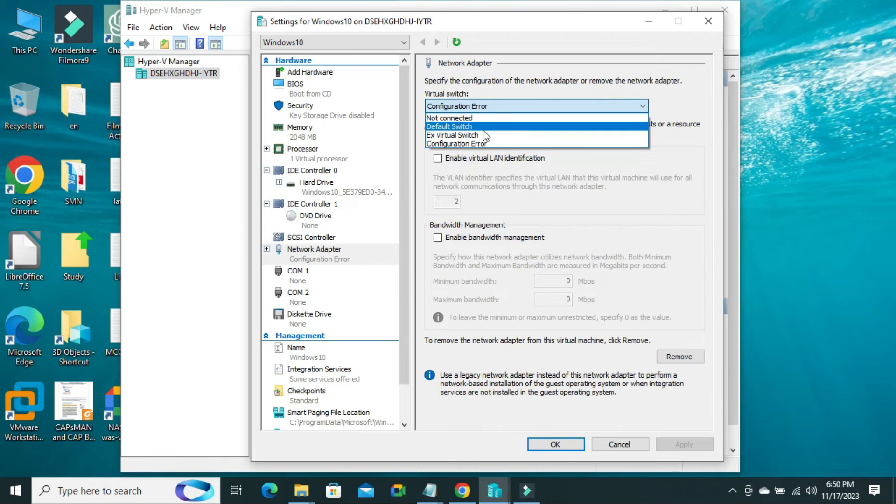
mouse_move(479, 136)
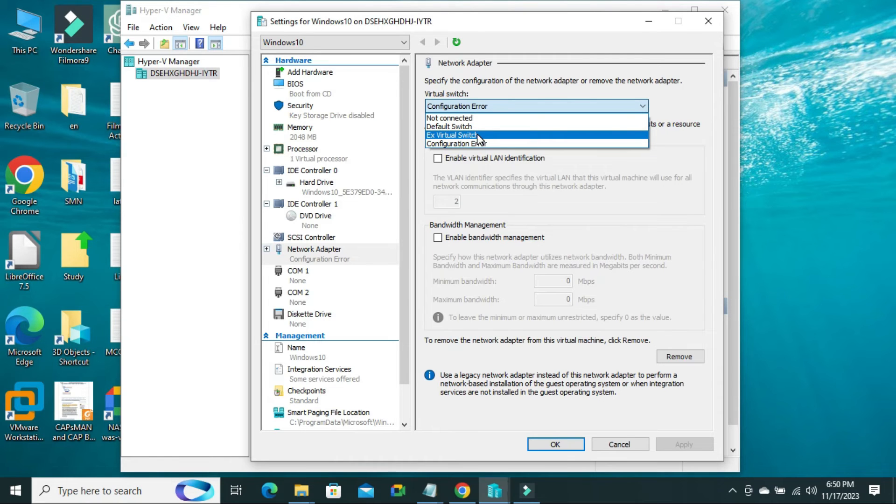
left_click(452, 134)
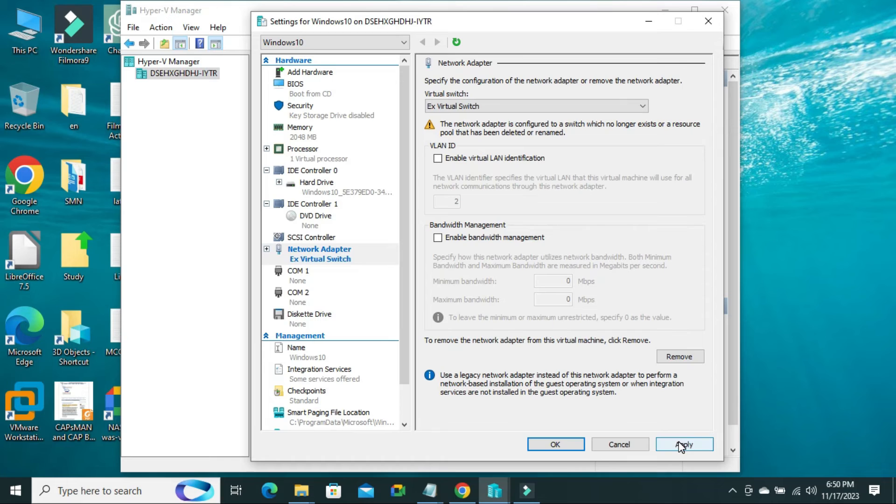
left_click(684, 444)
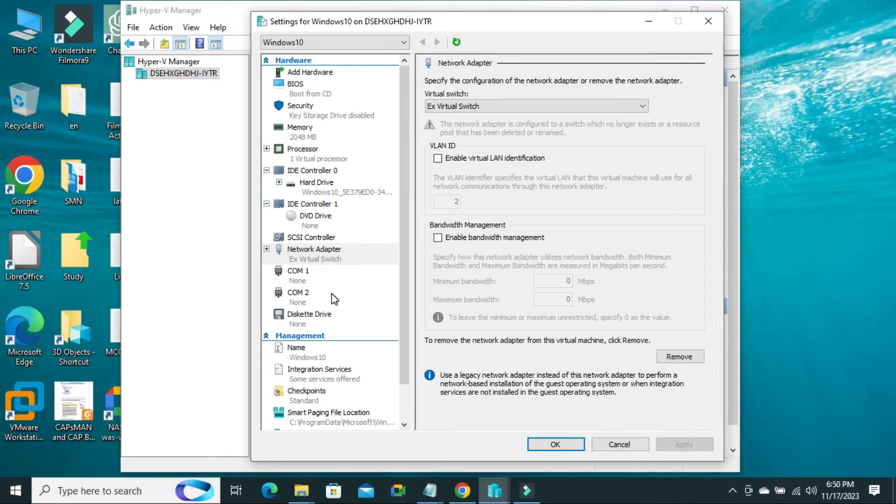
mouse_move(317, 261)
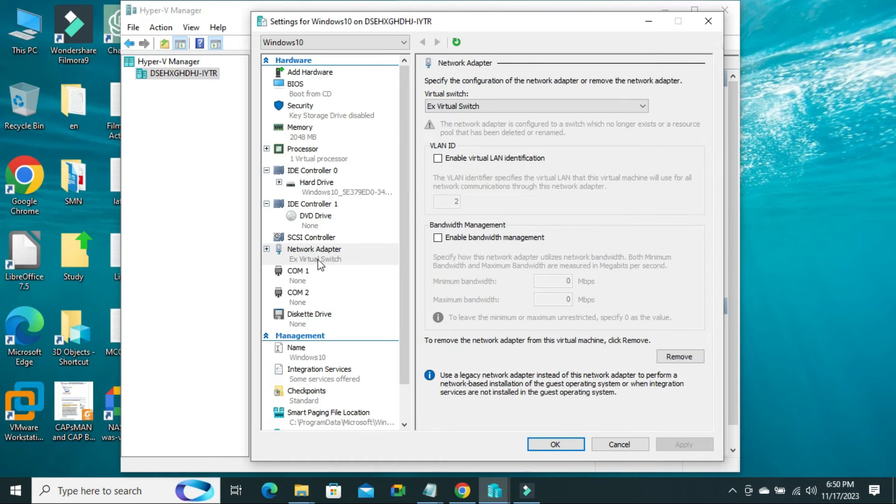
mouse_move(325, 264)
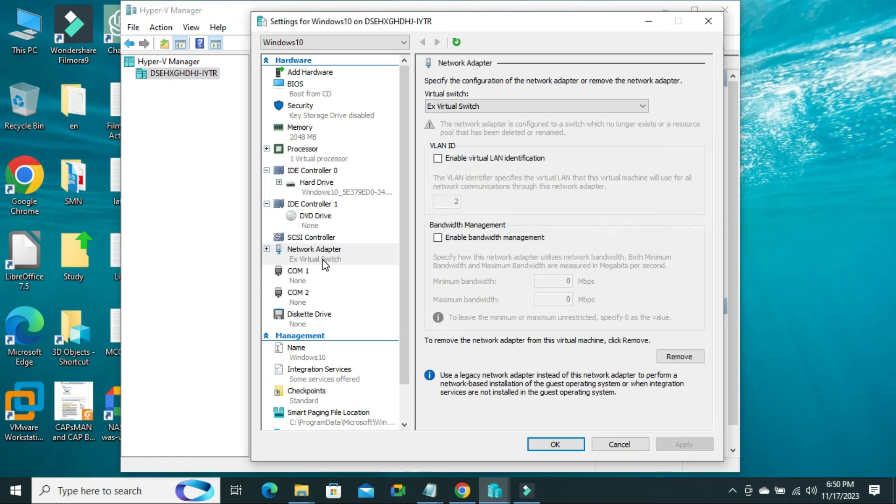
mouse_move(485, 394)
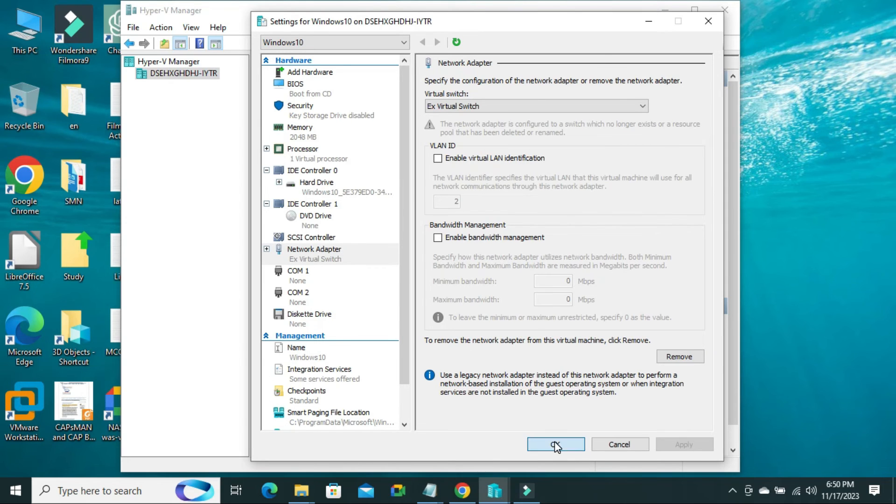
left_click(555, 444)
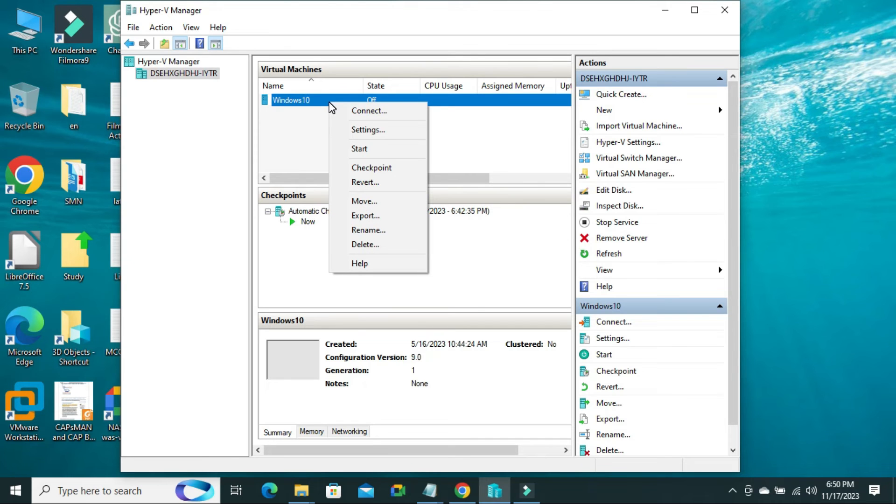
mouse_move(342, 112)
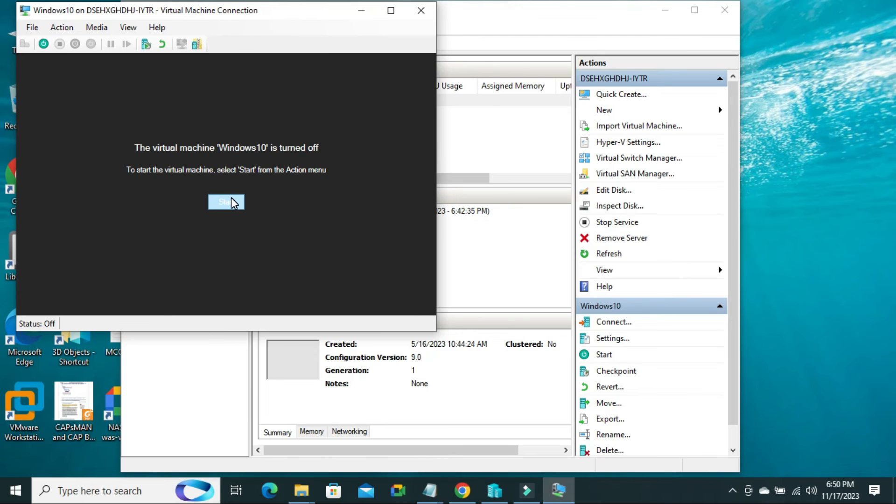
Start the Windows10 virtual machine in its connection window.
left_click(226, 201)
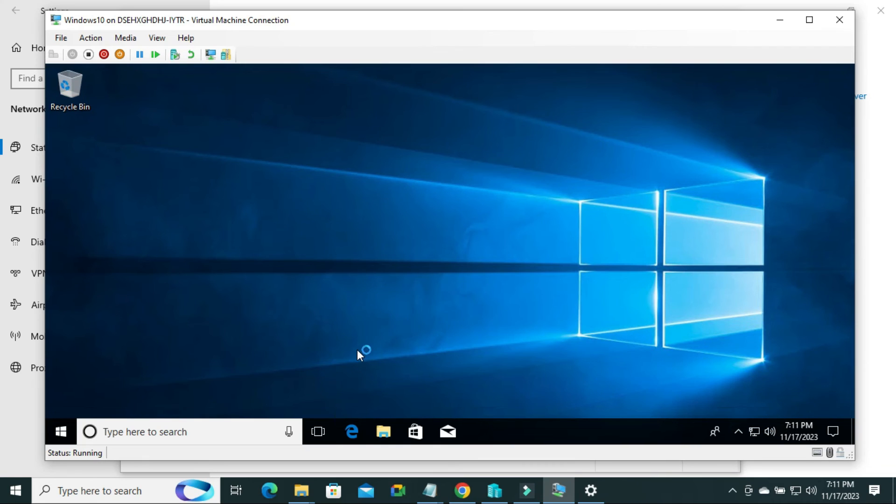
Launch Edge in the VM and scroll the Windows help & learning page to confirm internet access.
left_click(350, 432)
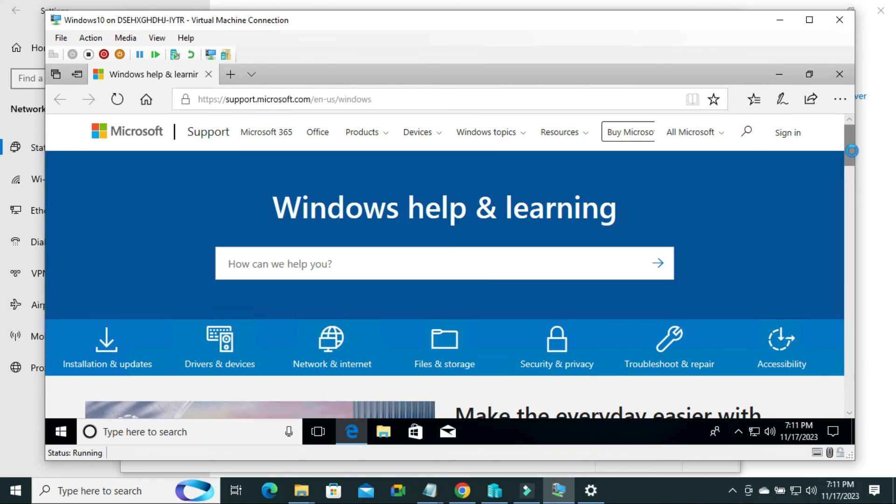
scroll("down", 3)
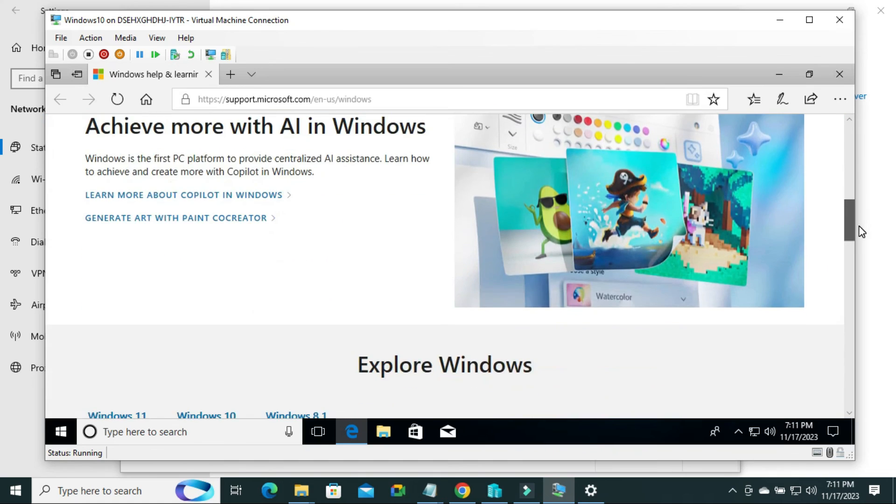